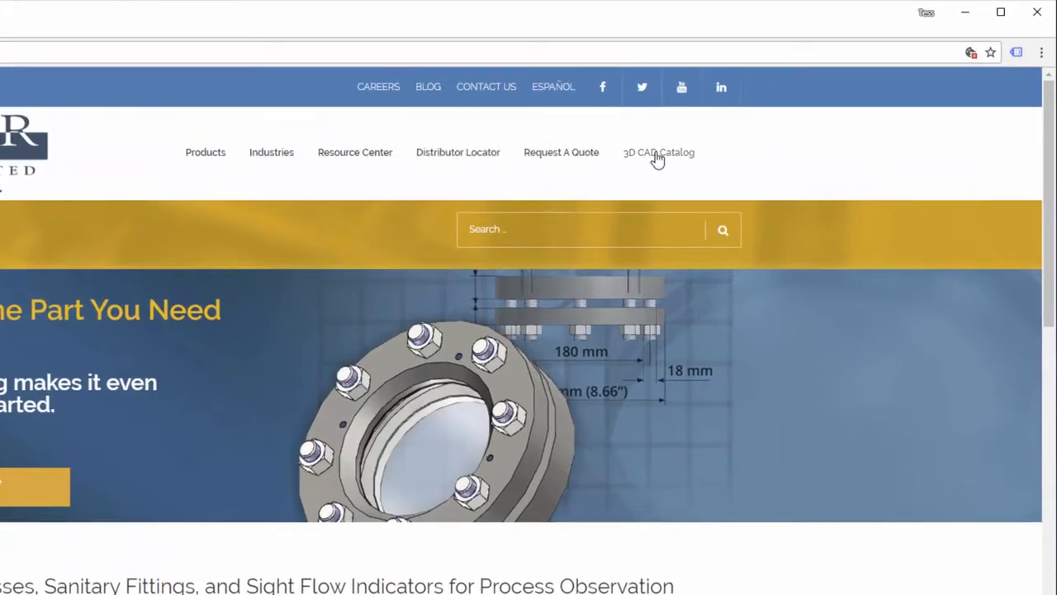
Browse the 3D CAD Catalog's Inline Flow Indicator Styles to the Full View Flanged and Threaded indicator.
left_click(659, 152)
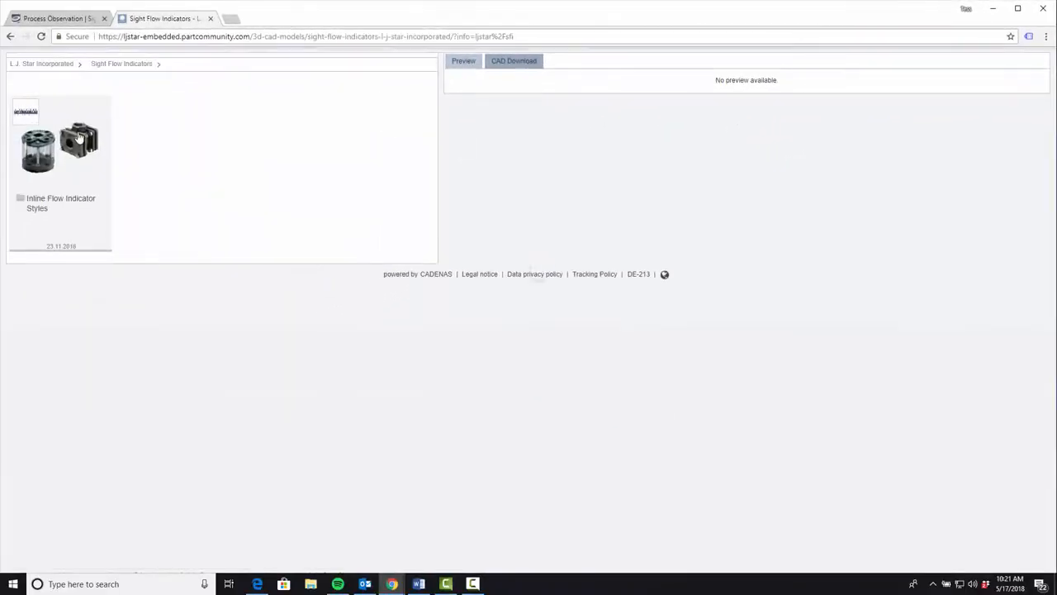
left_click(60, 148)
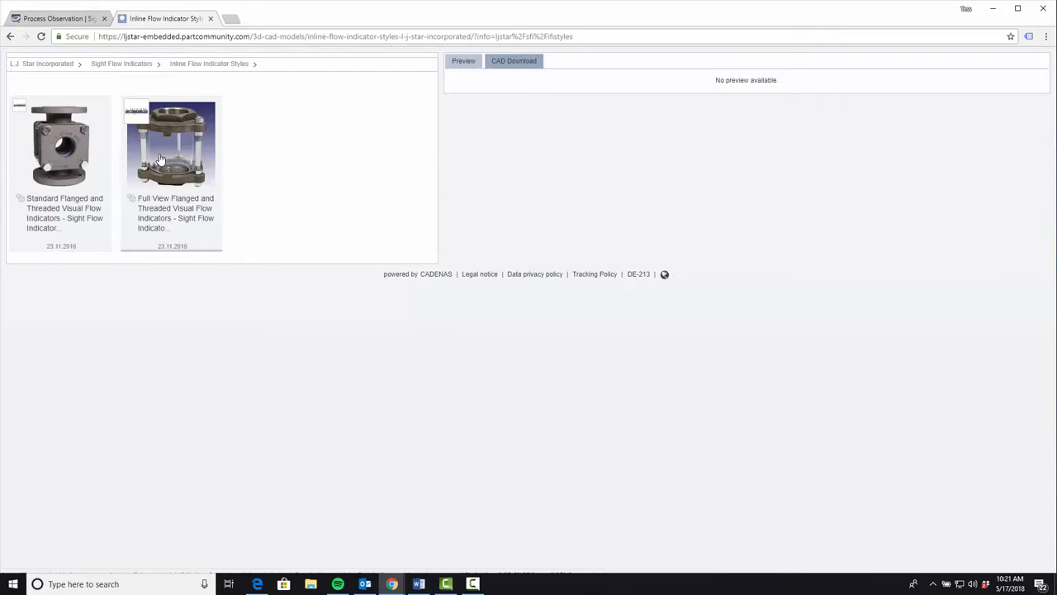
left_click(171, 144)
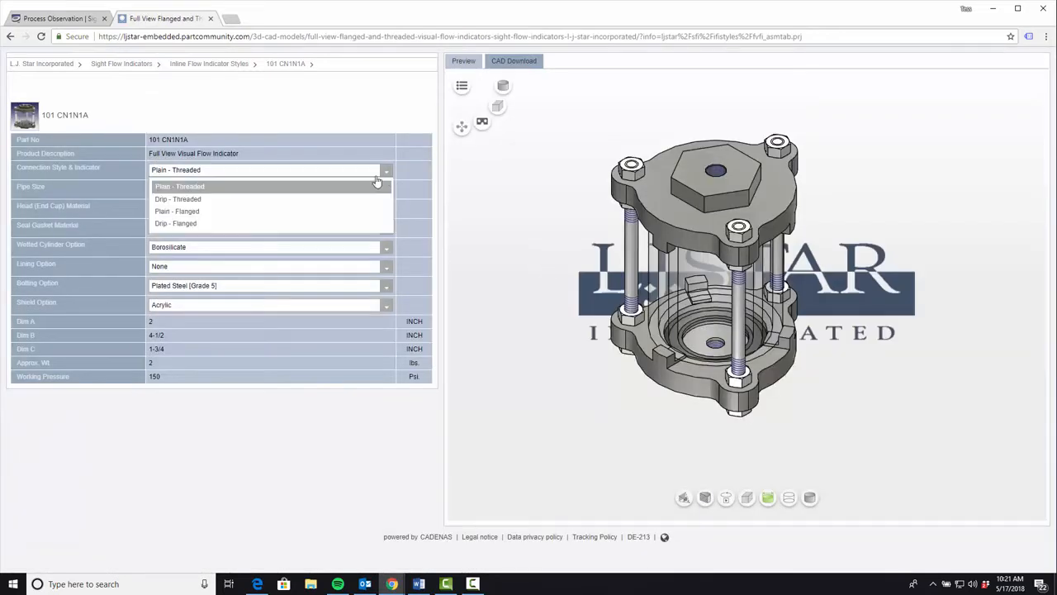
Choose the Drip - Threaded connection style and Halar Coating lining for part 204 CN1D1A.
left_click(178, 198)
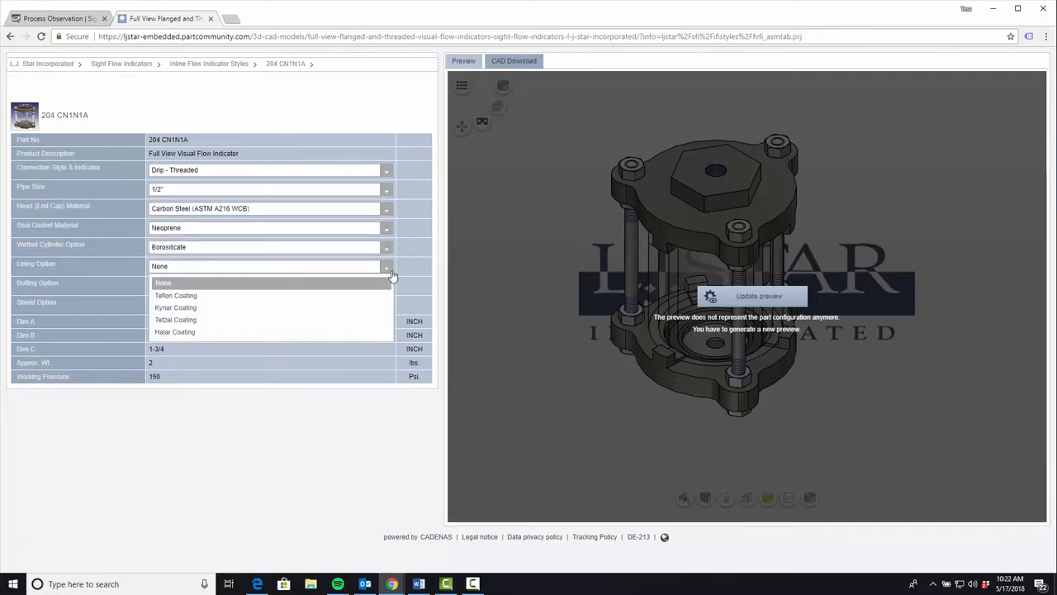
left_click(174, 331)
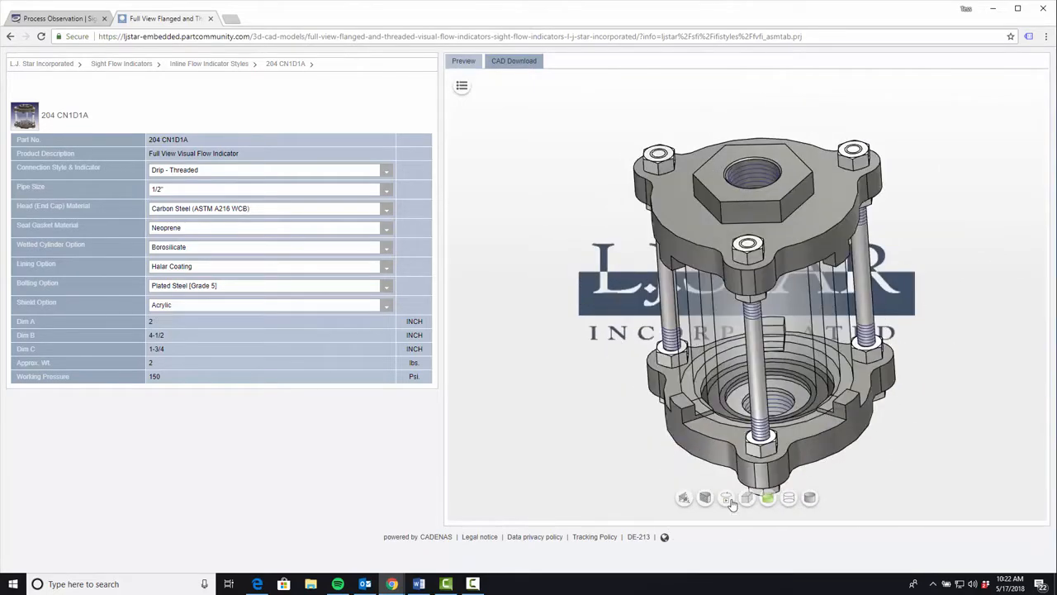
left_click(514, 60)
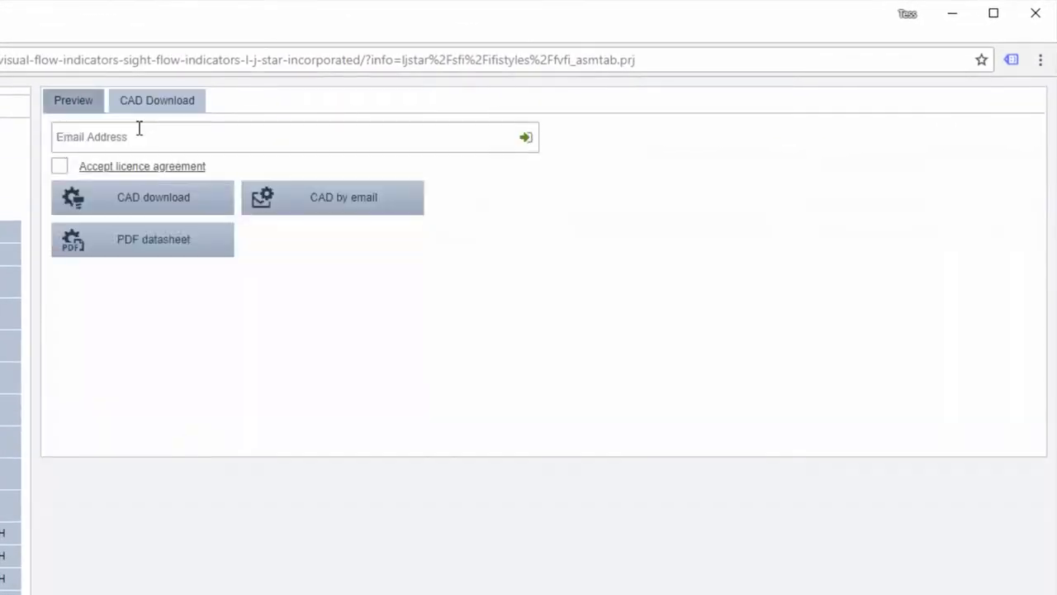
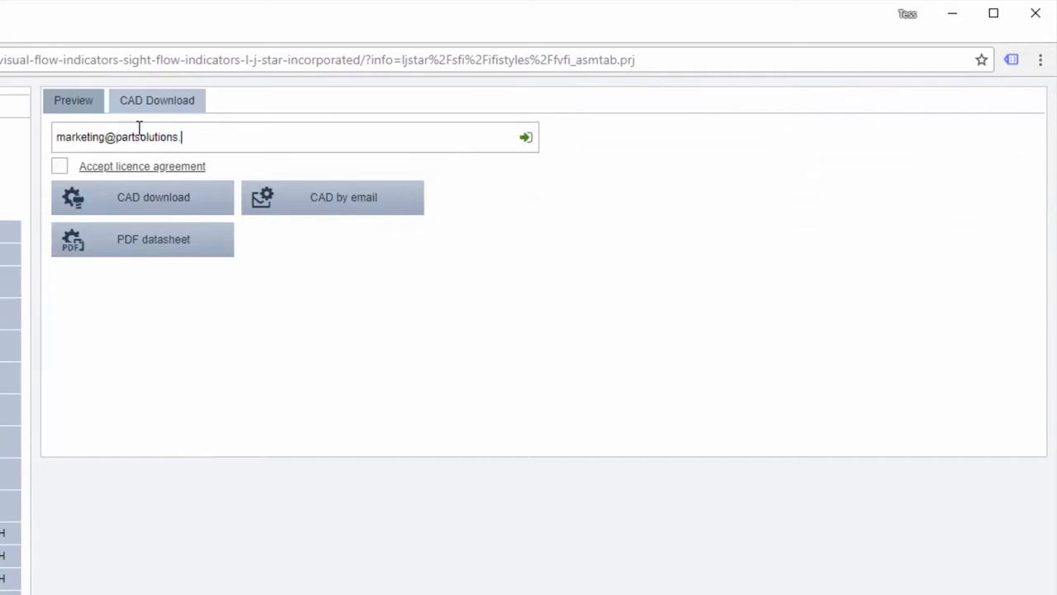
left_click(142, 196)
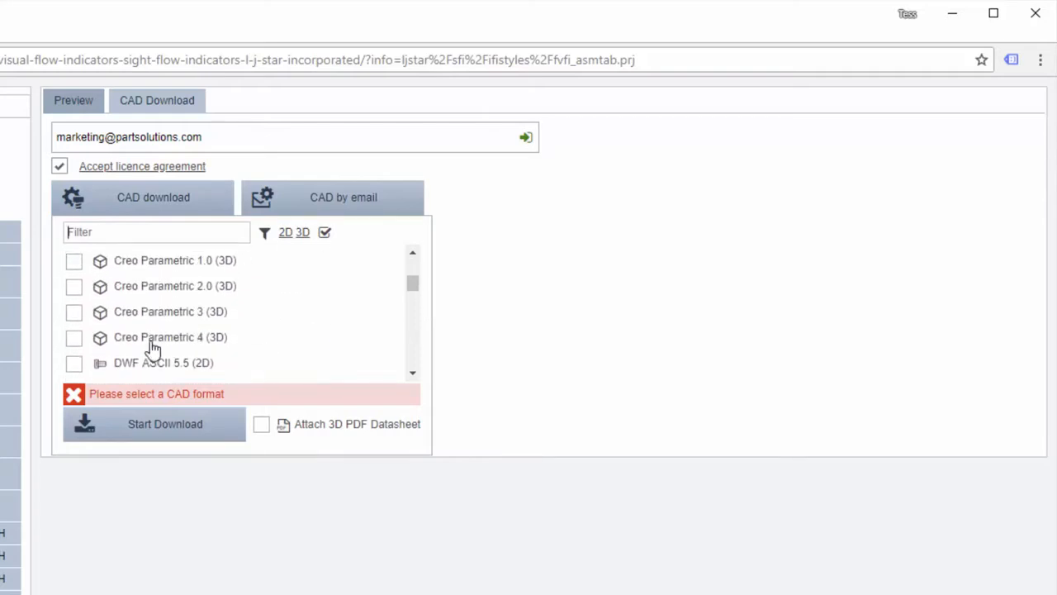
Select Creo Parametric 4 (3D) and start generating the download for 204 CN1D1A.
left_click(74, 337)
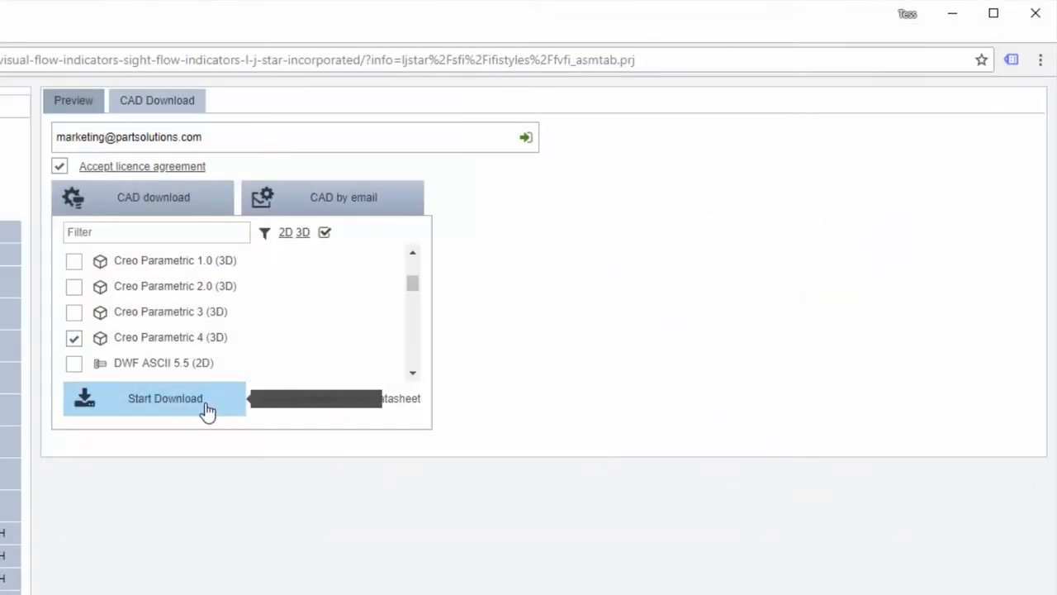
left_click(165, 398)
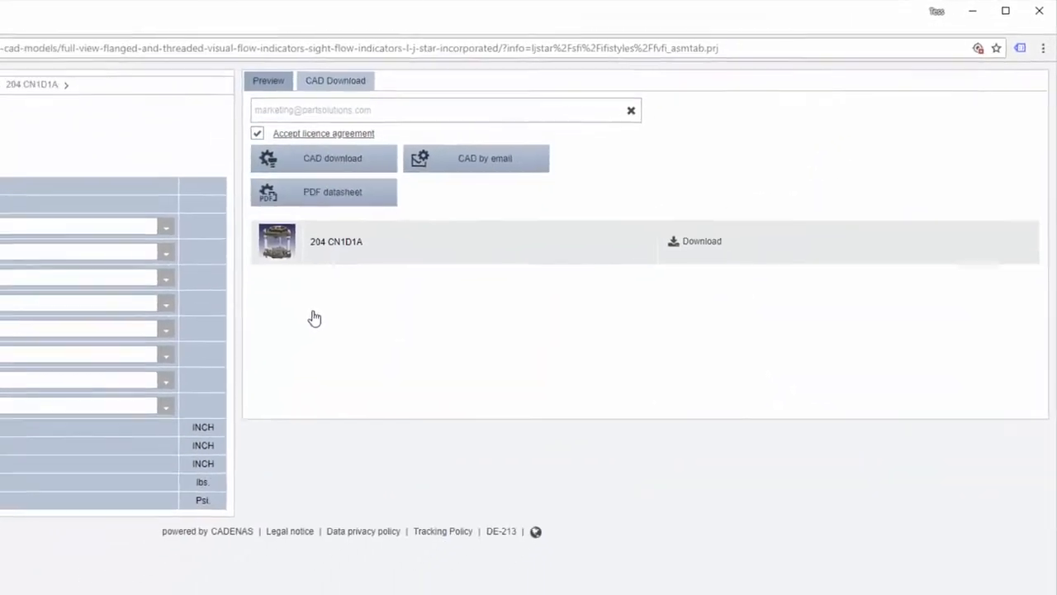